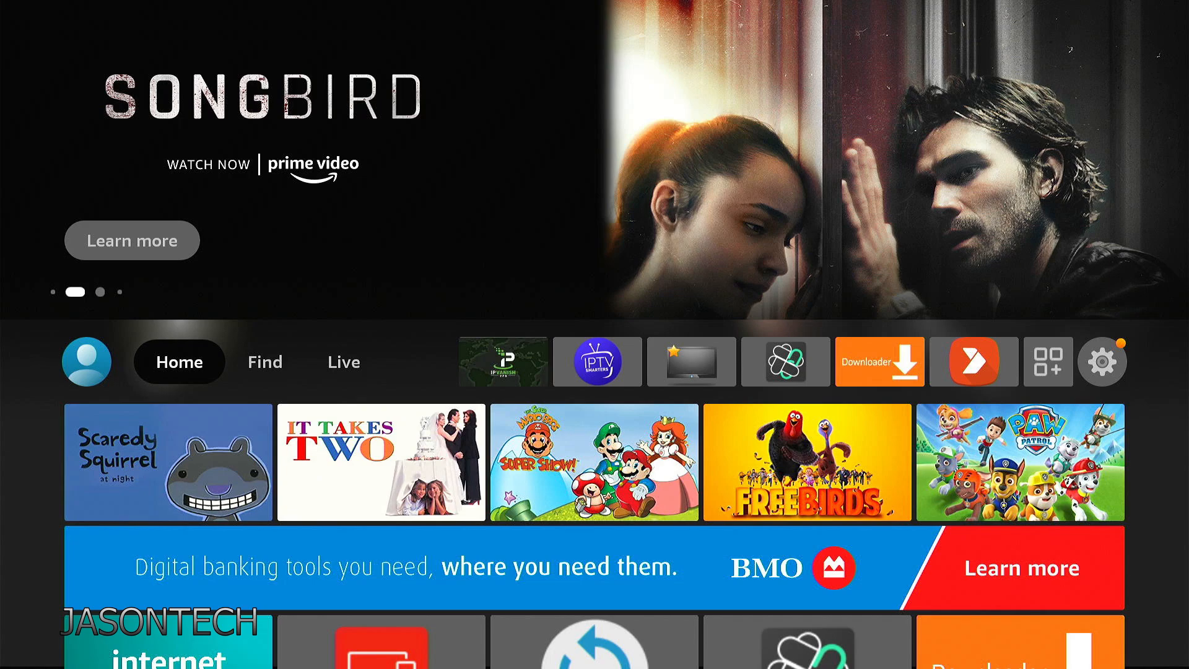
# Go to the Find tab and select Search to bring up the on-screen keyboard
pyautogui.click(264, 361)
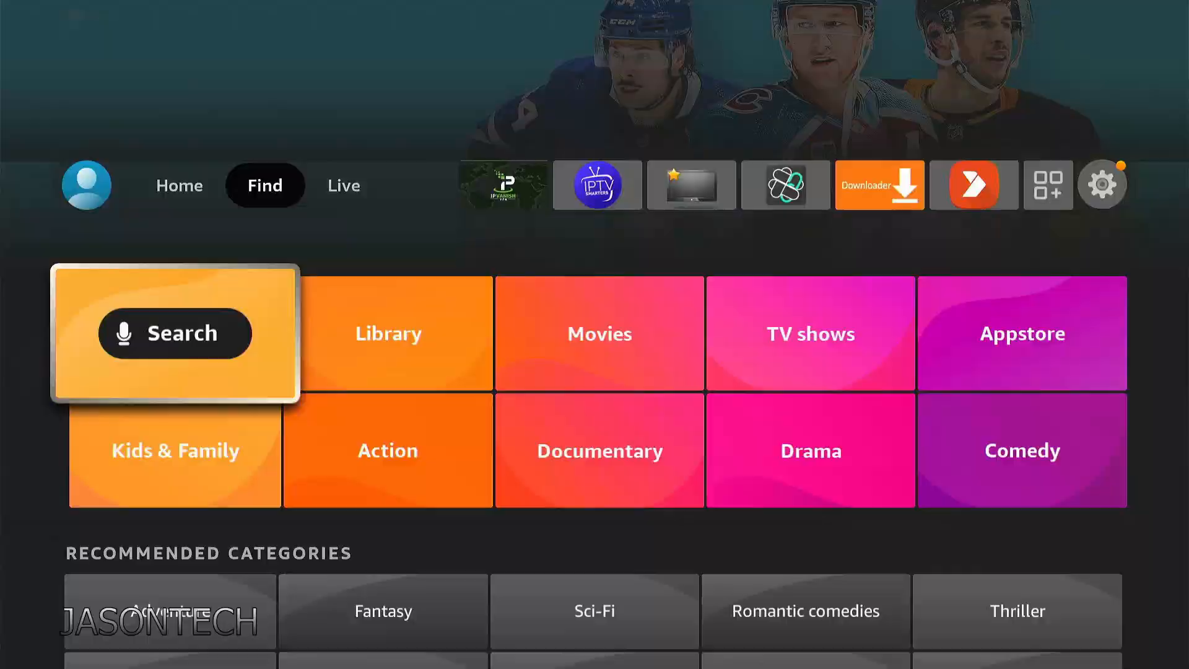
pyautogui.scroll(-3)
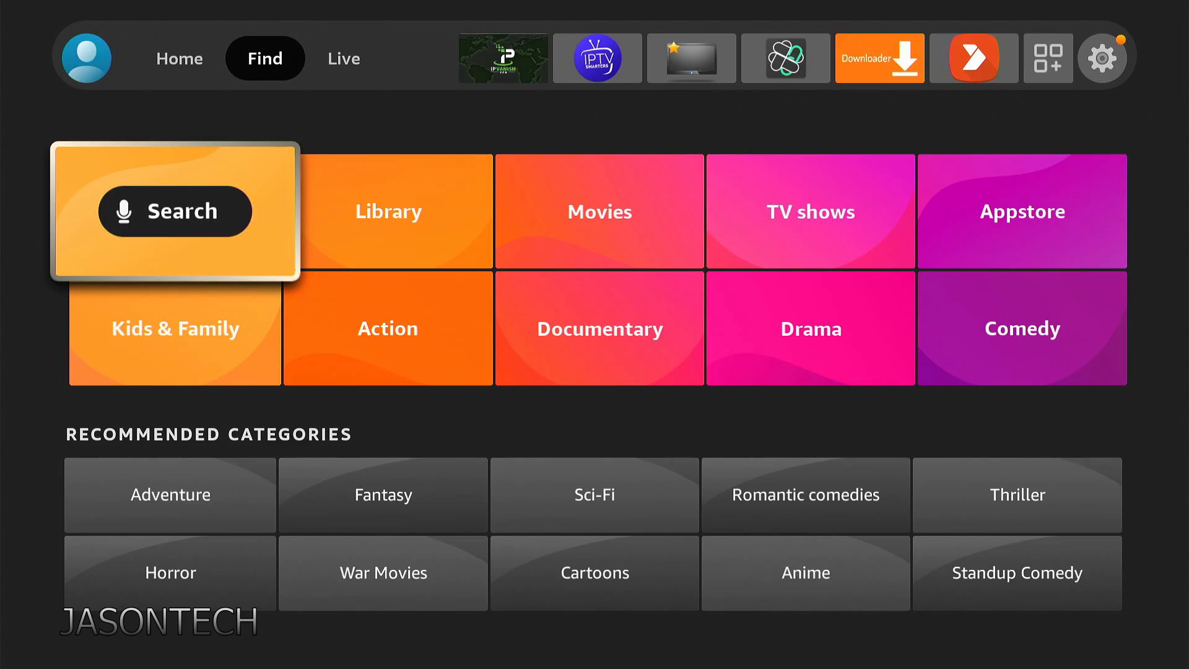
pyautogui.click(173, 210)
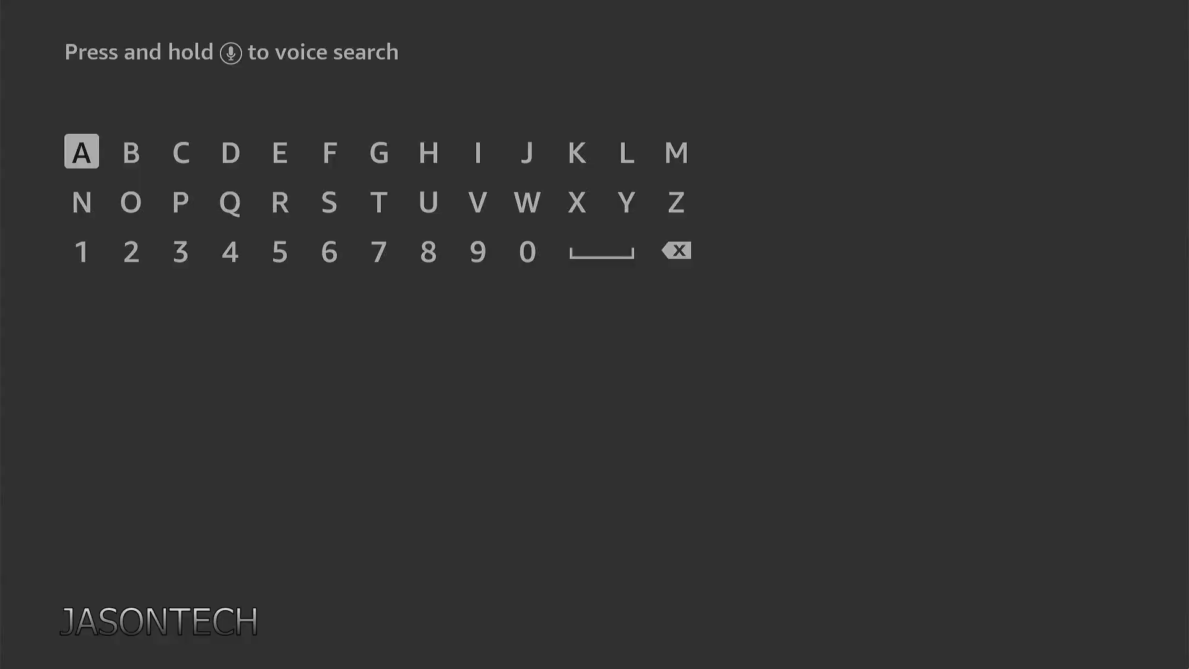